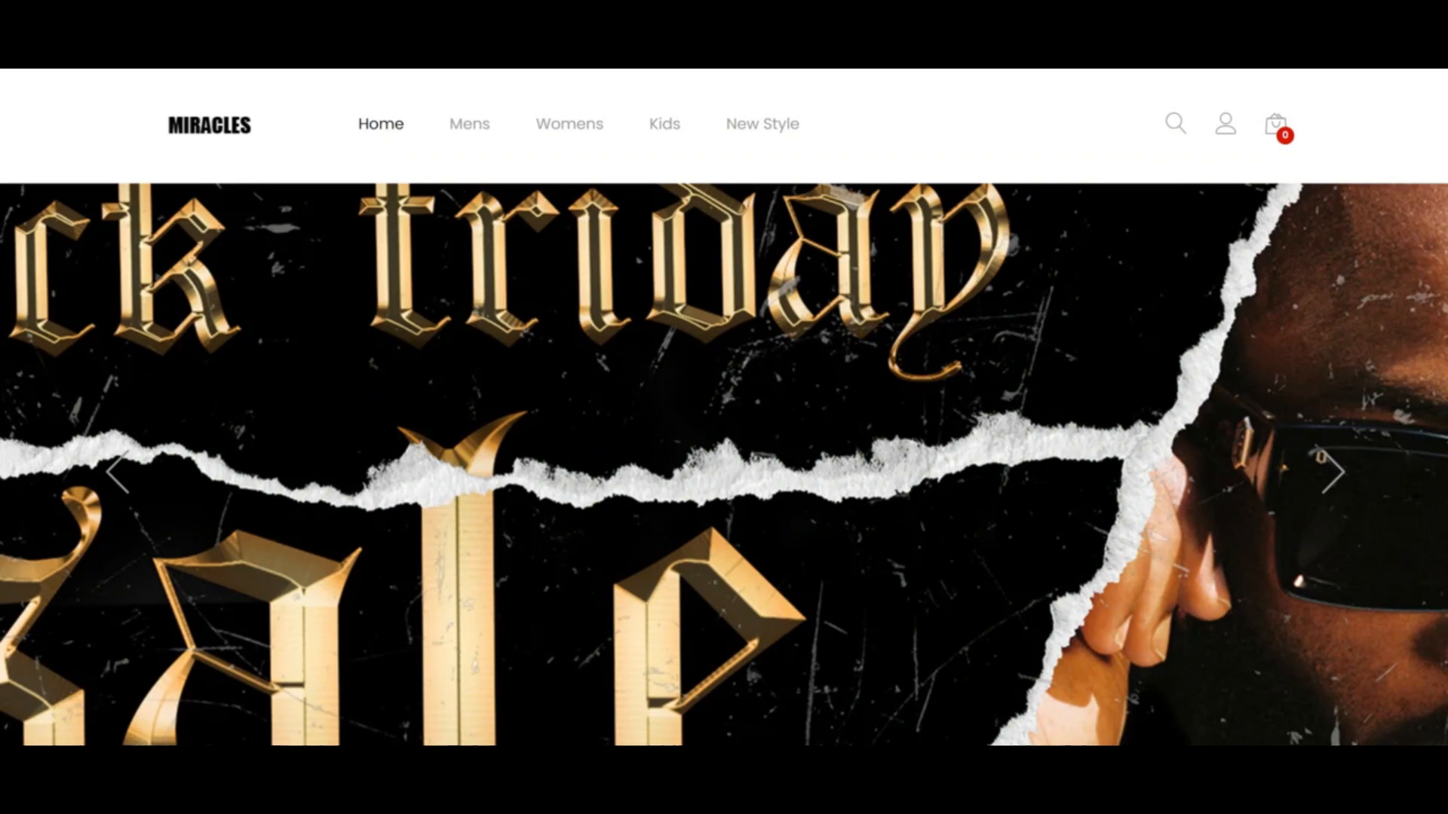
- Scroll down the homepage to show two rows of Hot sunglasses with prices
{"action": "scroll", "scroll_direction": "down", "scroll_amount": 3}
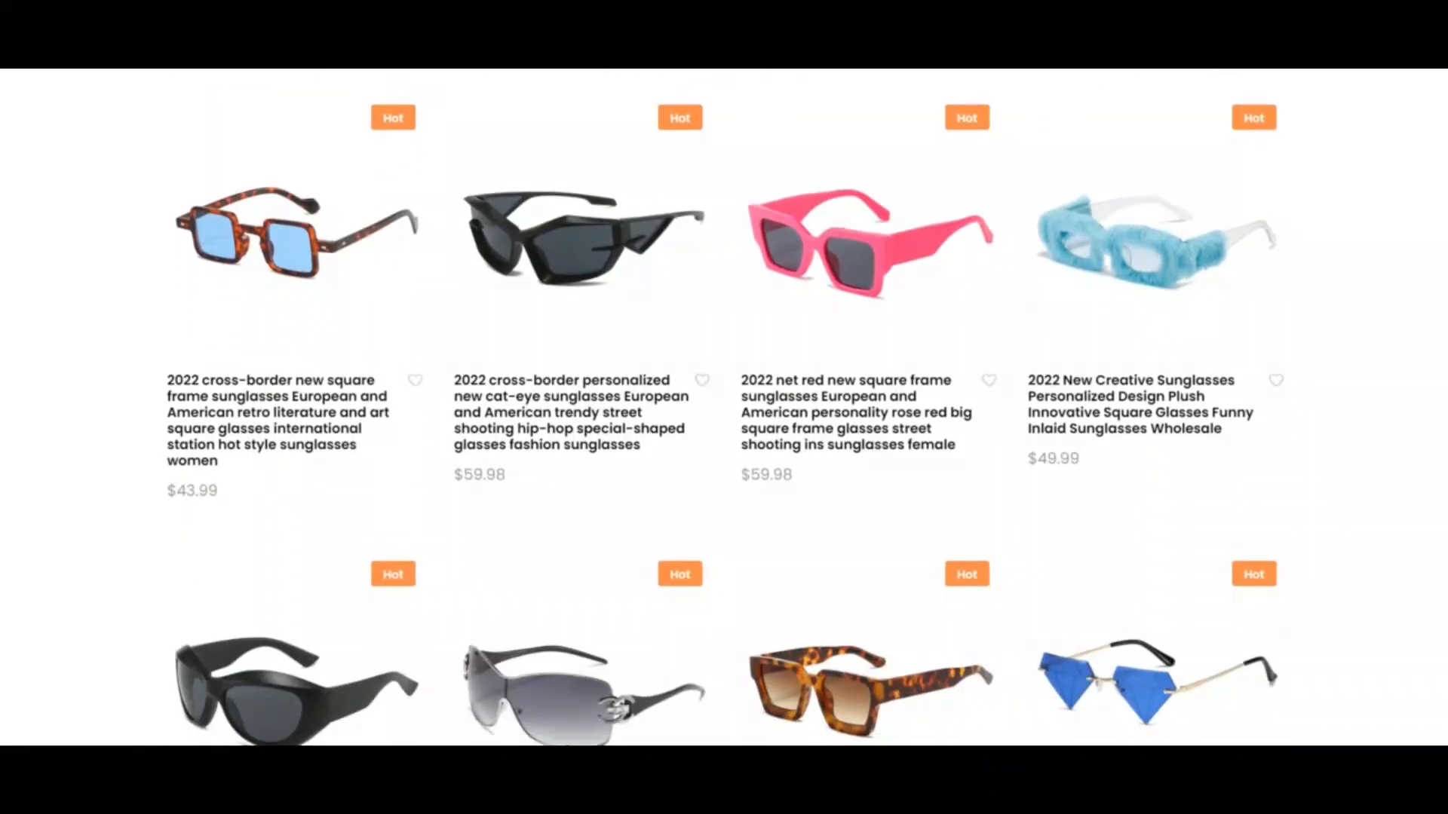
{"action": "mouse_move", "coordinate": [866, 233]}
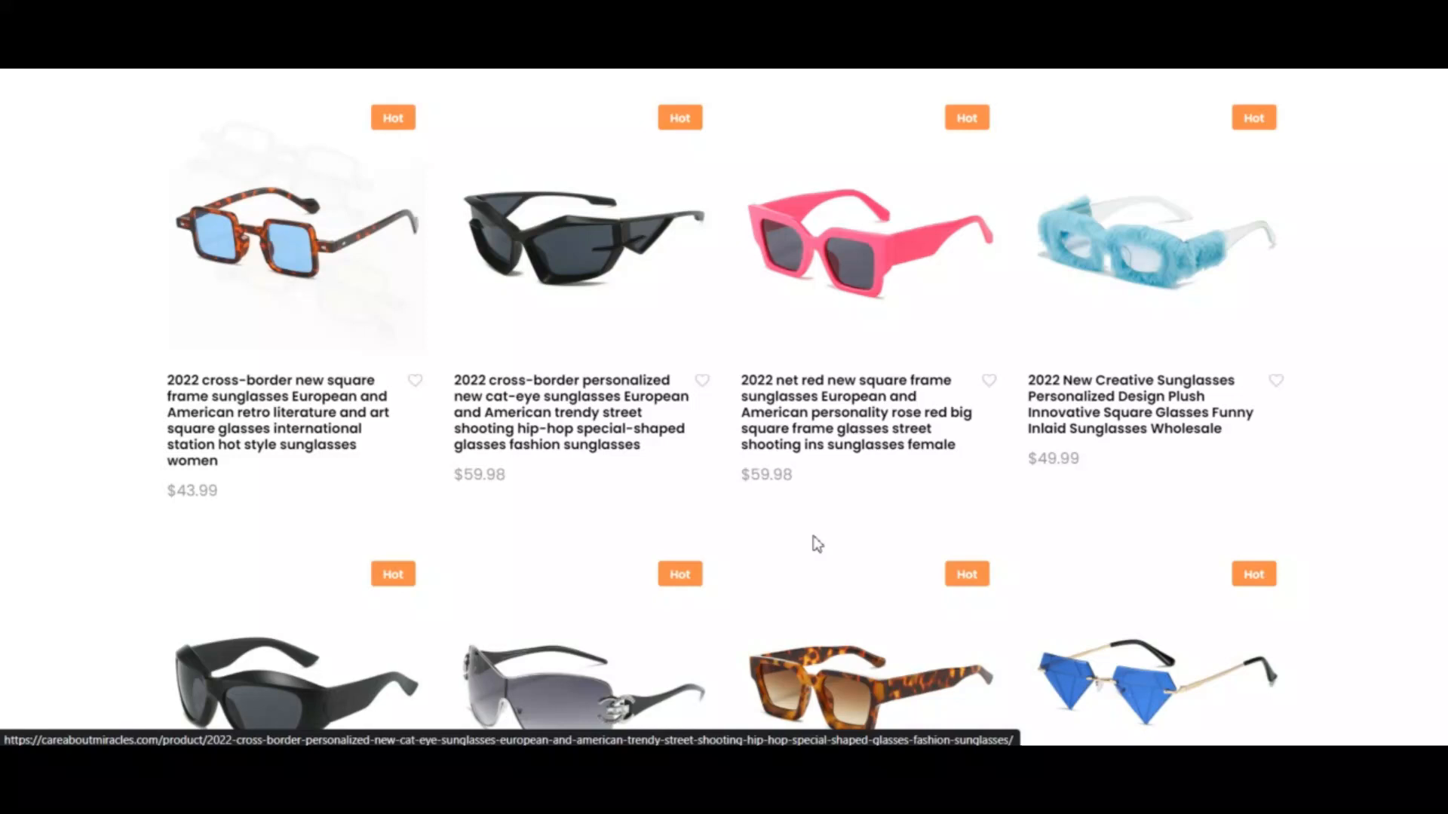
- Go to the New Style category page from the navigation bar
{"action": "scroll", "scroll_direction": "down", "scroll_amount": 3}
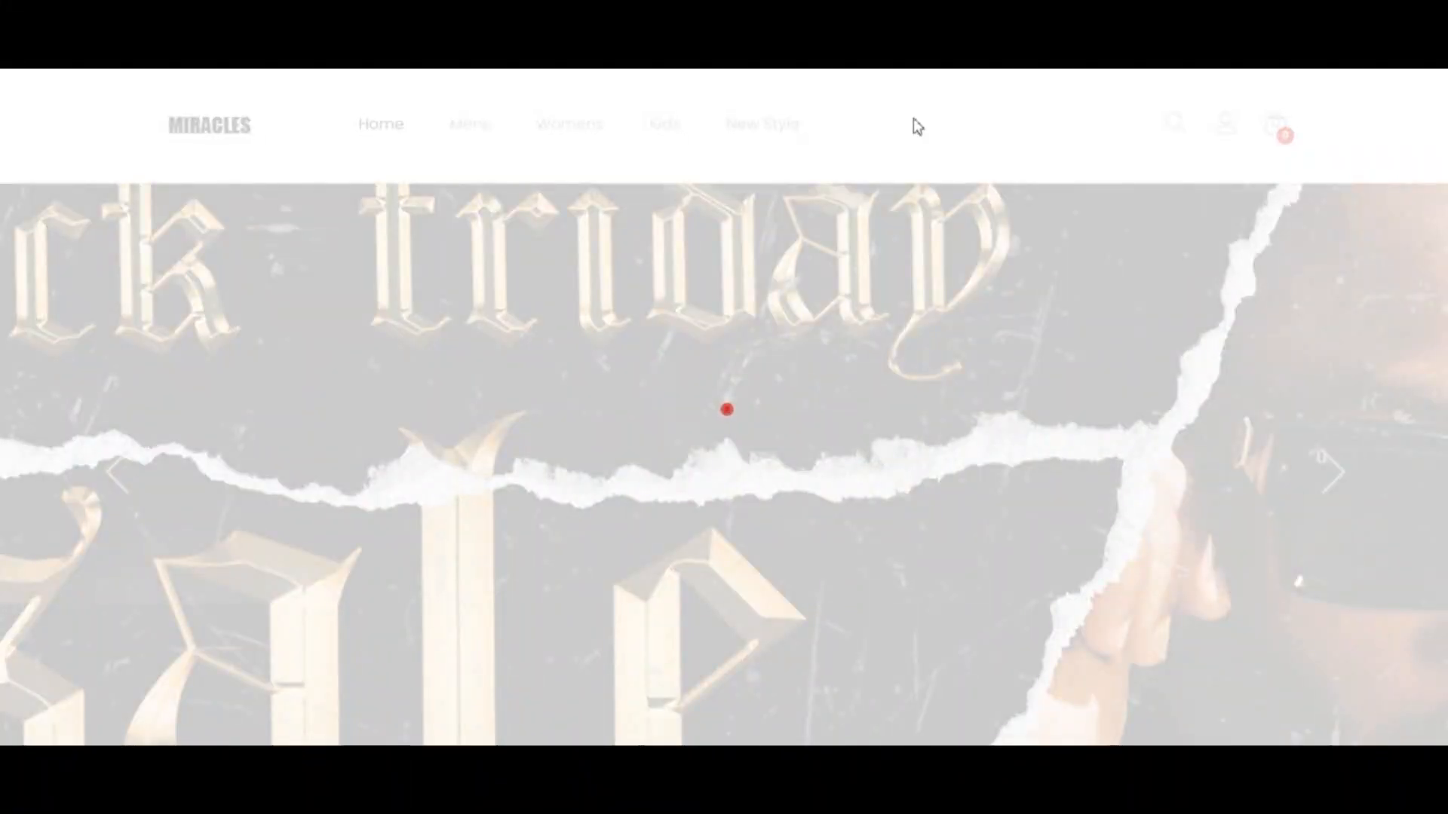
{"action": "left_click", "coordinate": [761, 124]}
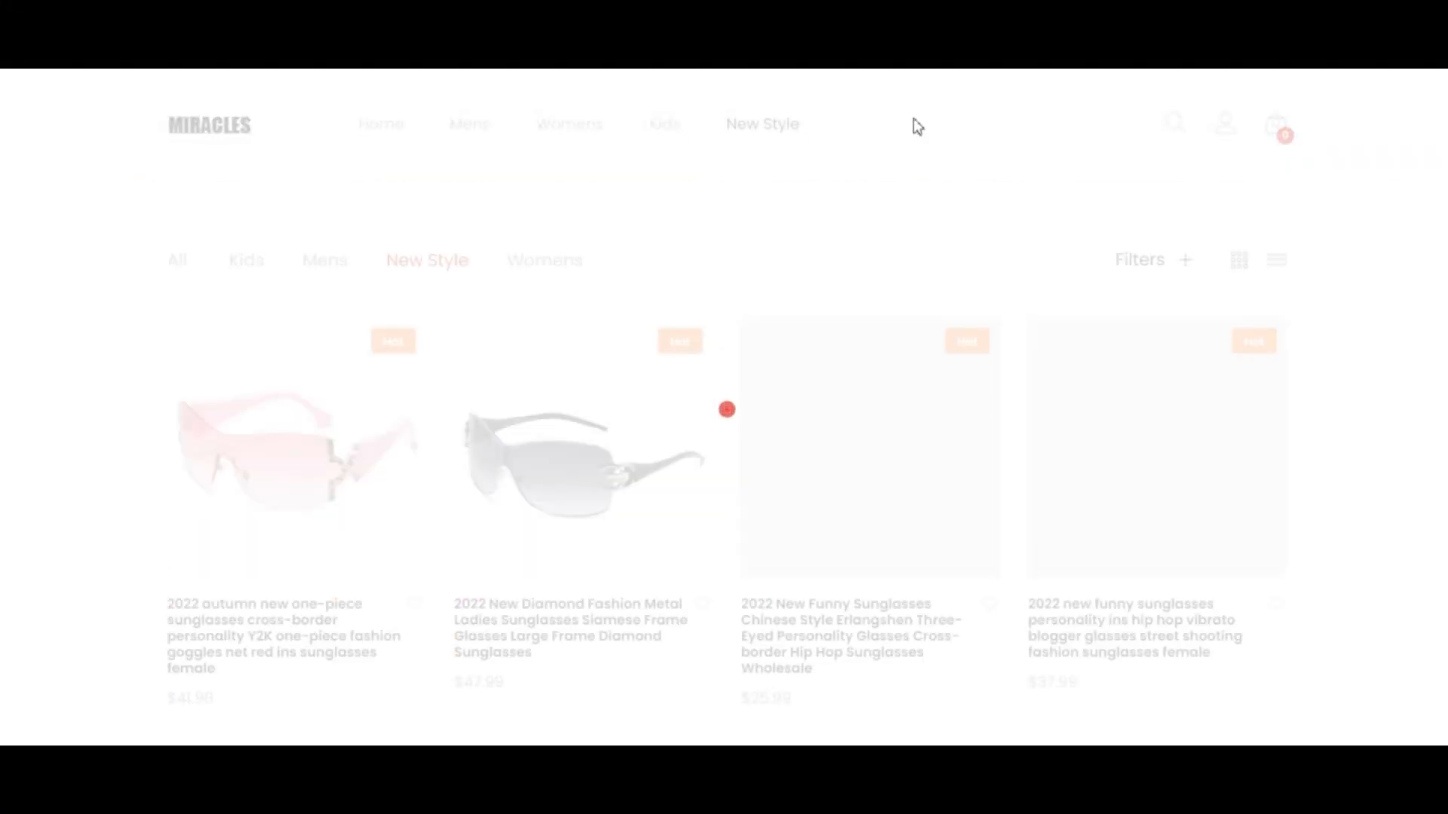